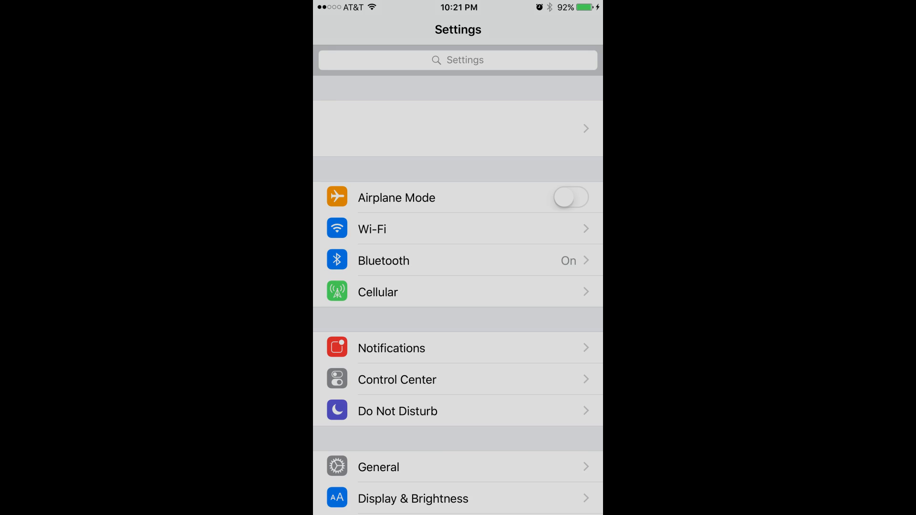
Step: Scroll the Settings list down to reach Messages, where iMessage is on
{"action": "scroll", "scroll_direction": "down", "scroll_amount": 3}
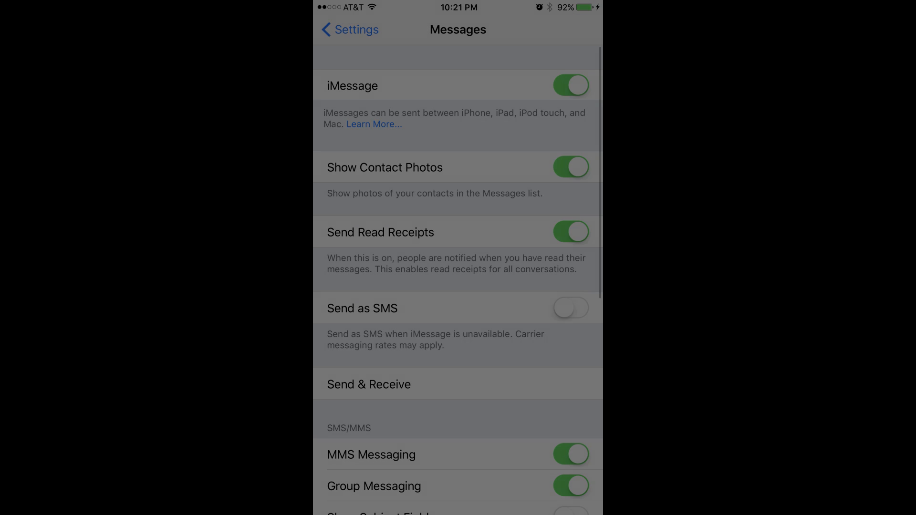
Step: Switch the iMessage toggle off and return to the main Settings list
{"action": "left_click", "coordinate": [570, 85]}
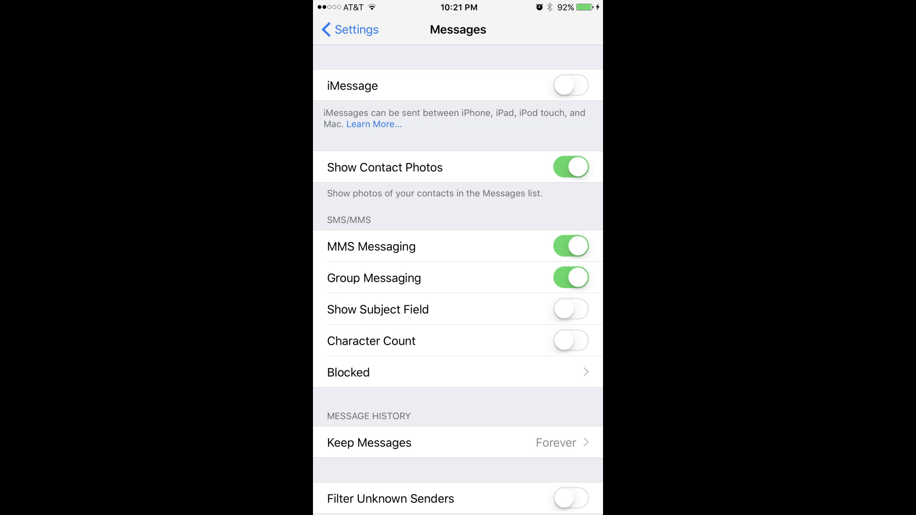
{"action": "left_click", "coordinate": [349, 29]}
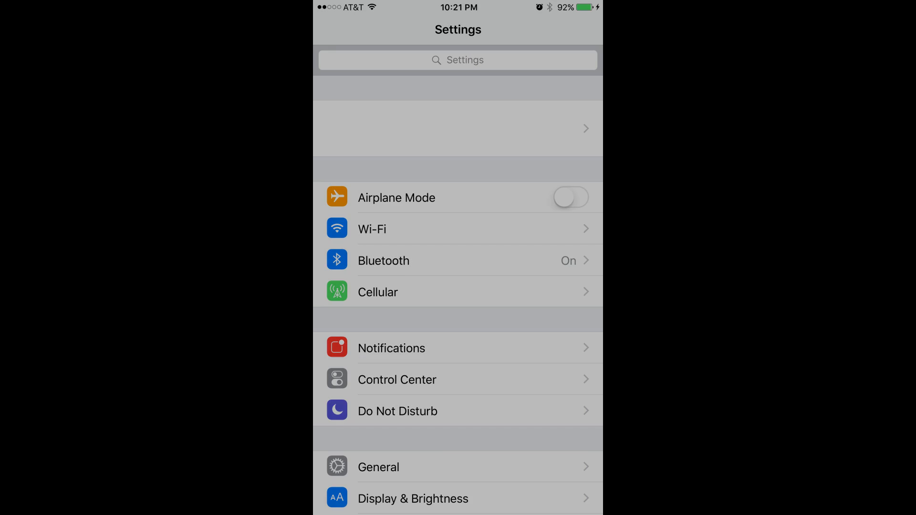
Step: Return to Messages and switch iMessage back on, showing 'Waiting for activation…'
{"action": "scroll", "scroll_direction": "down", "scroll_amount": 3}
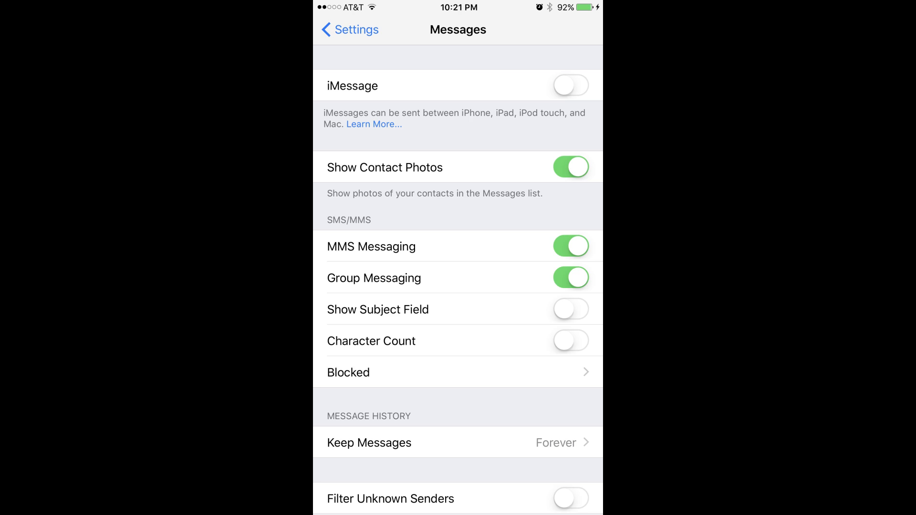
{"action": "left_click", "coordinate": [571, 85]}
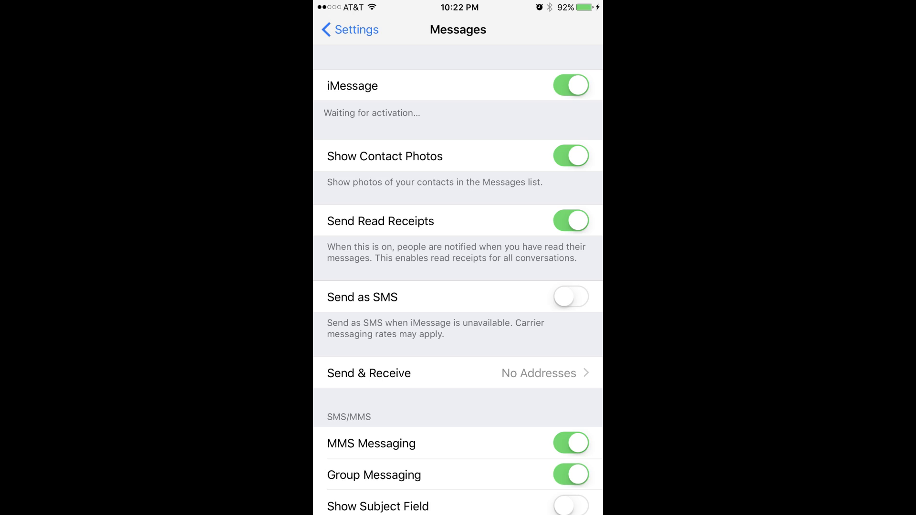